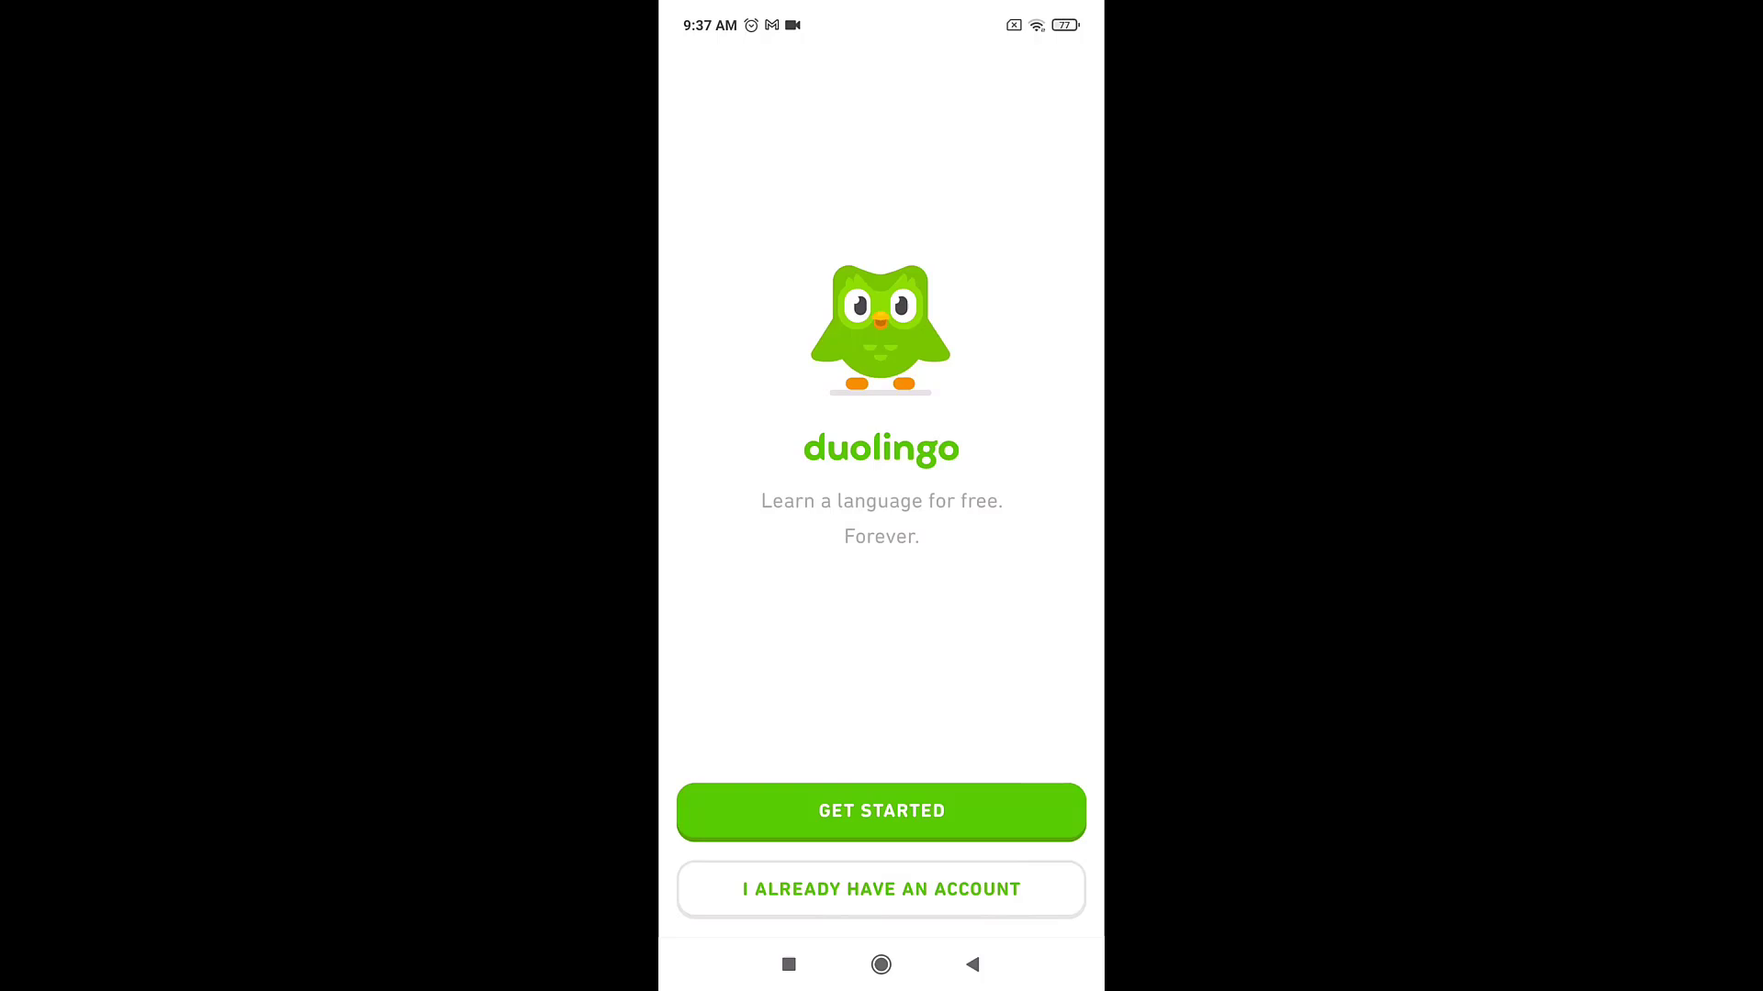
{"action": "left_click", "coordinate": [882, 889]}
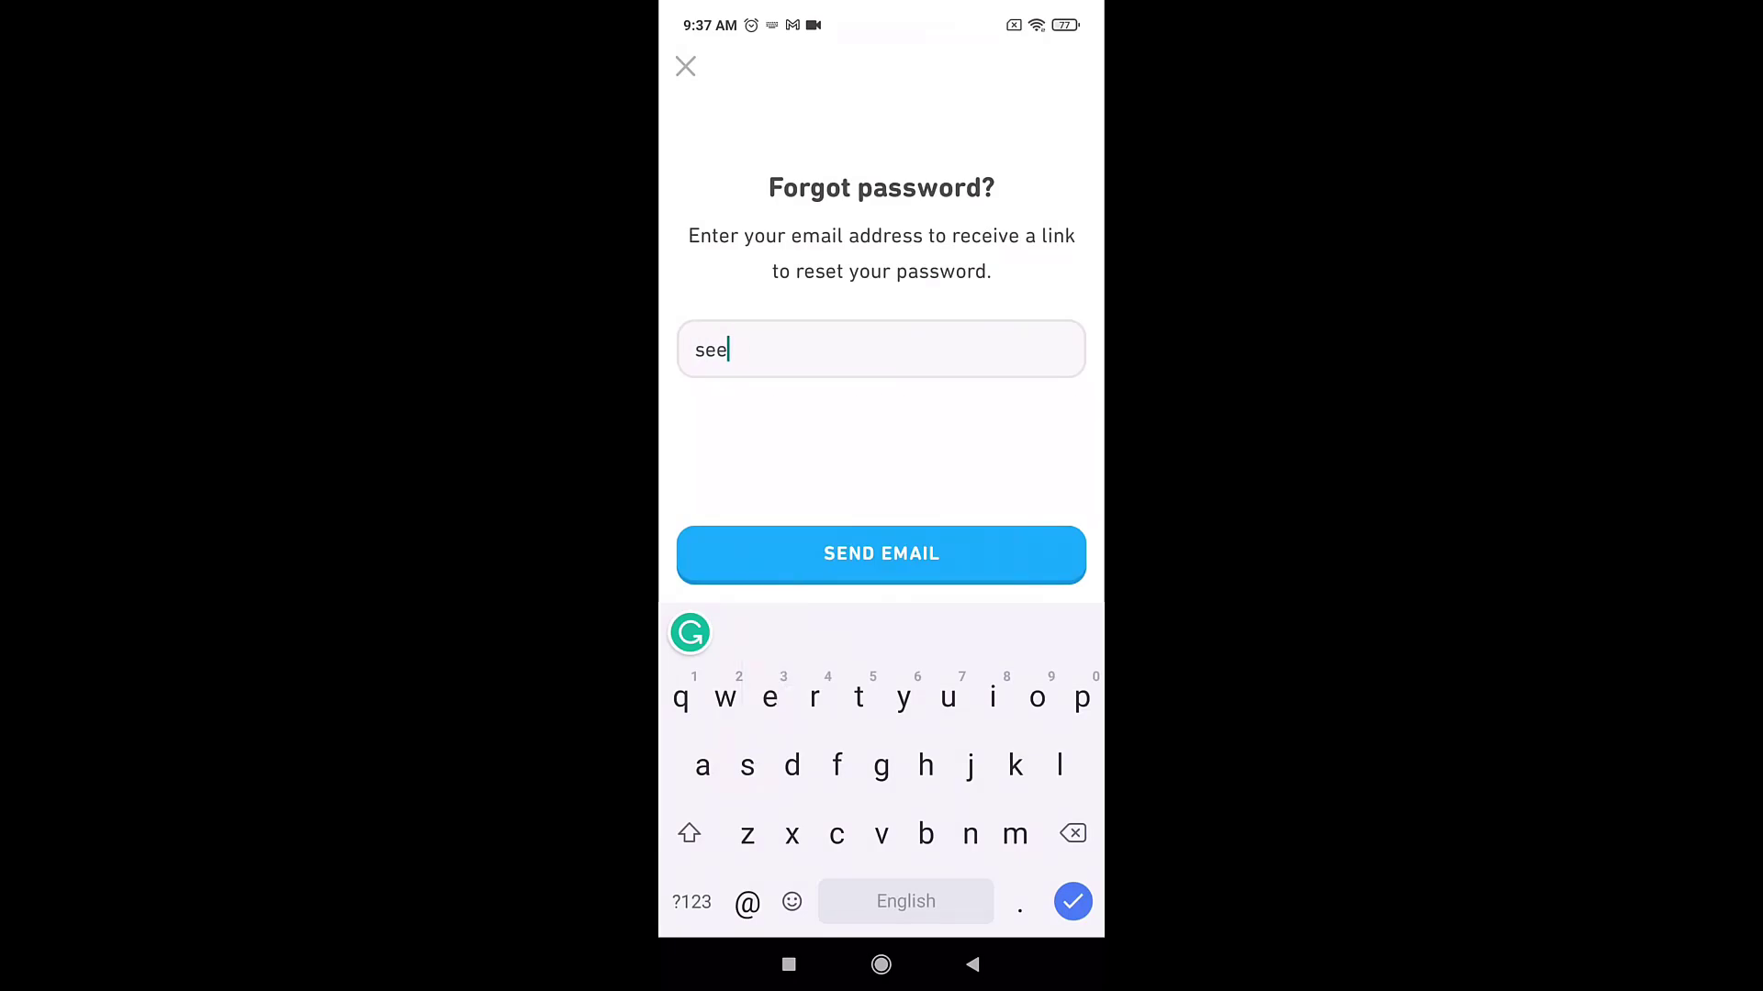
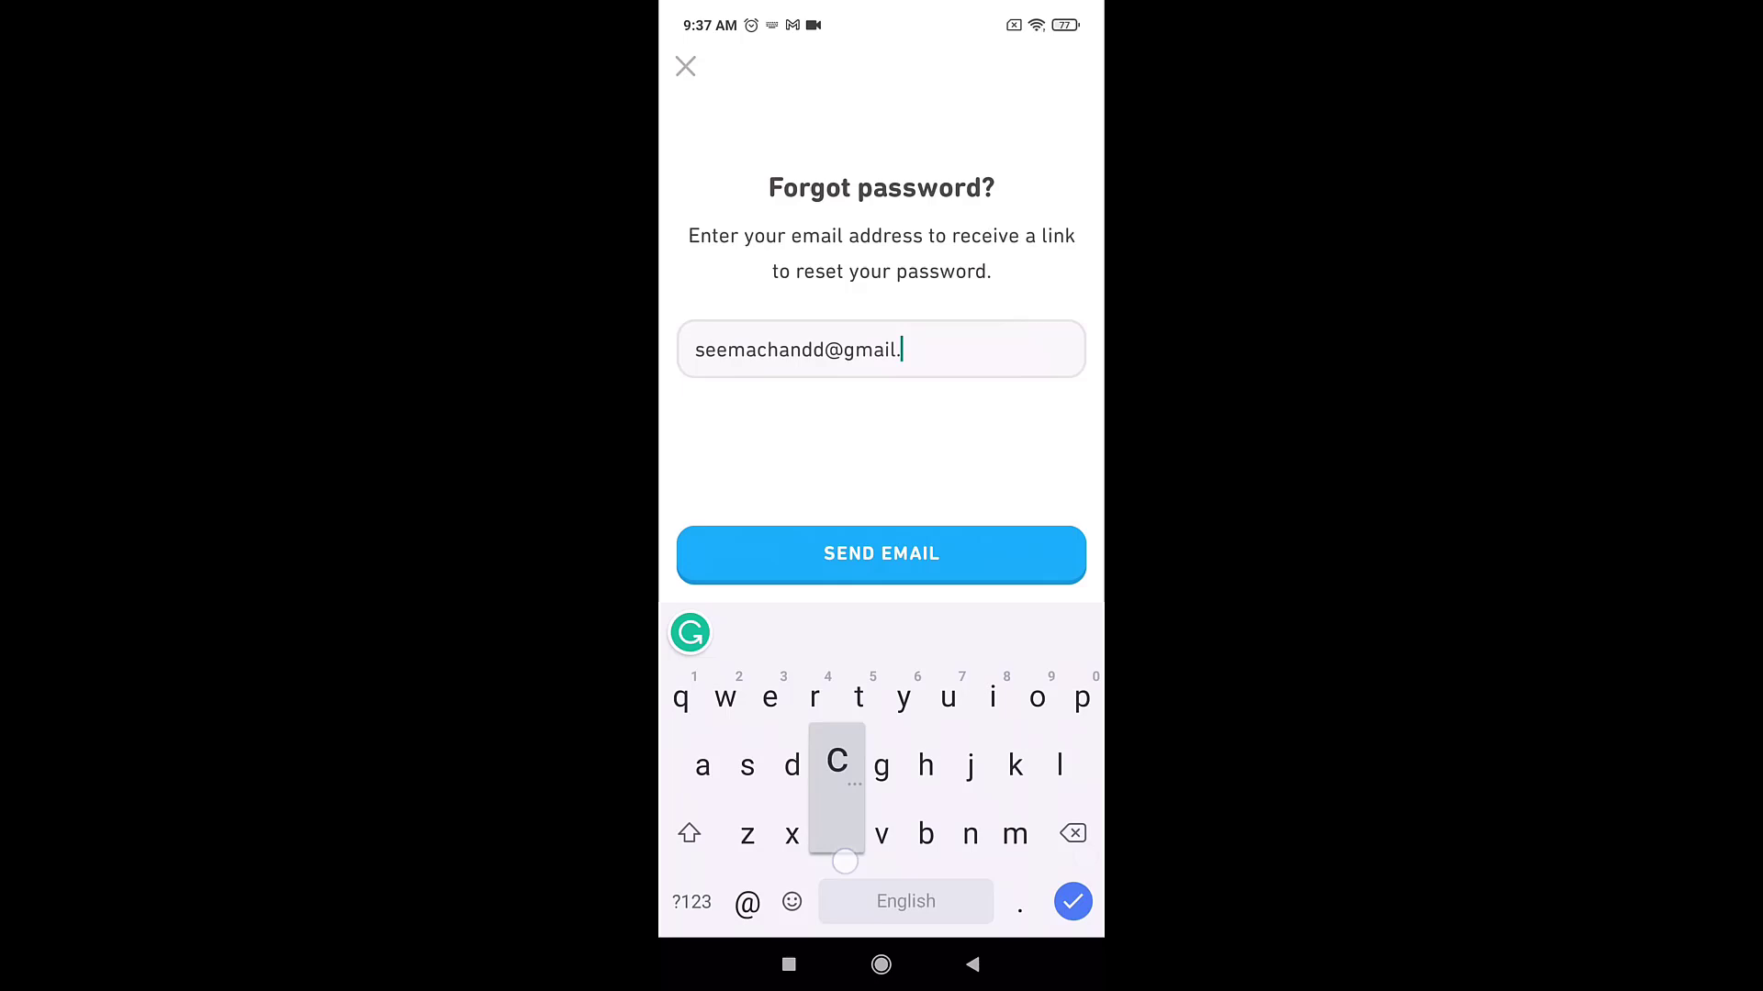
{"action": "left_click", "coordinate": [882, 554]}
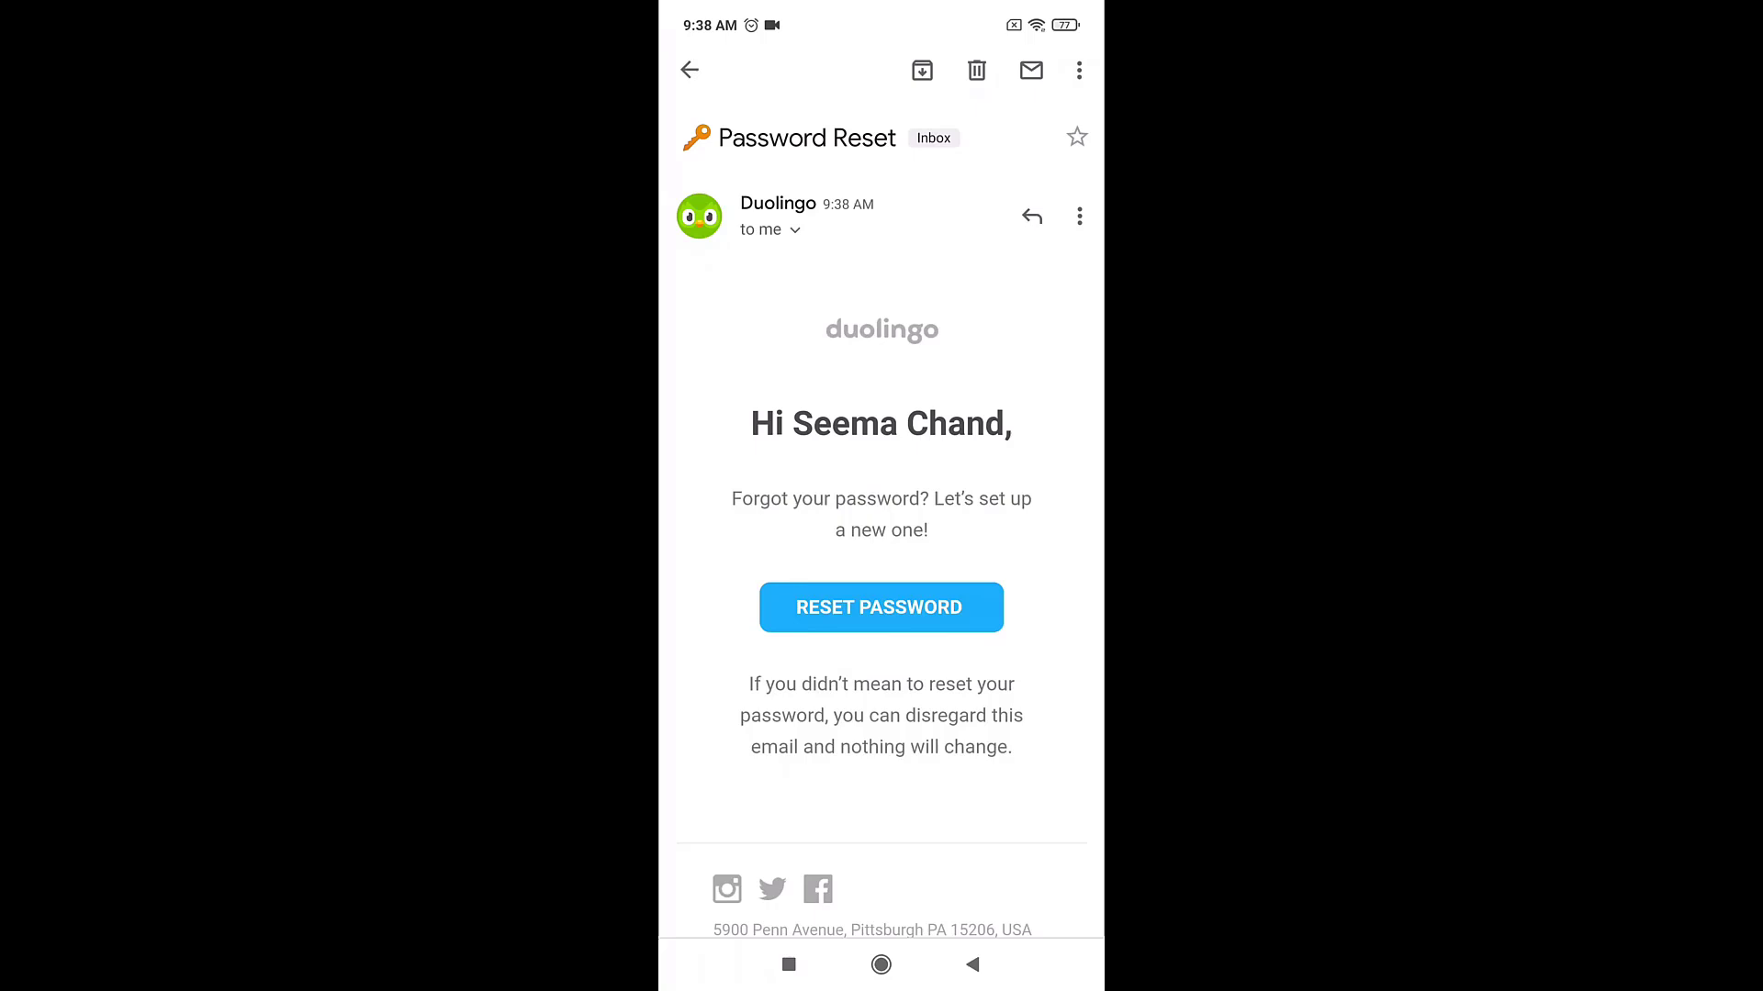
{"action": "scroll", "scroll_direction": "down", "scroll_amount": 3}
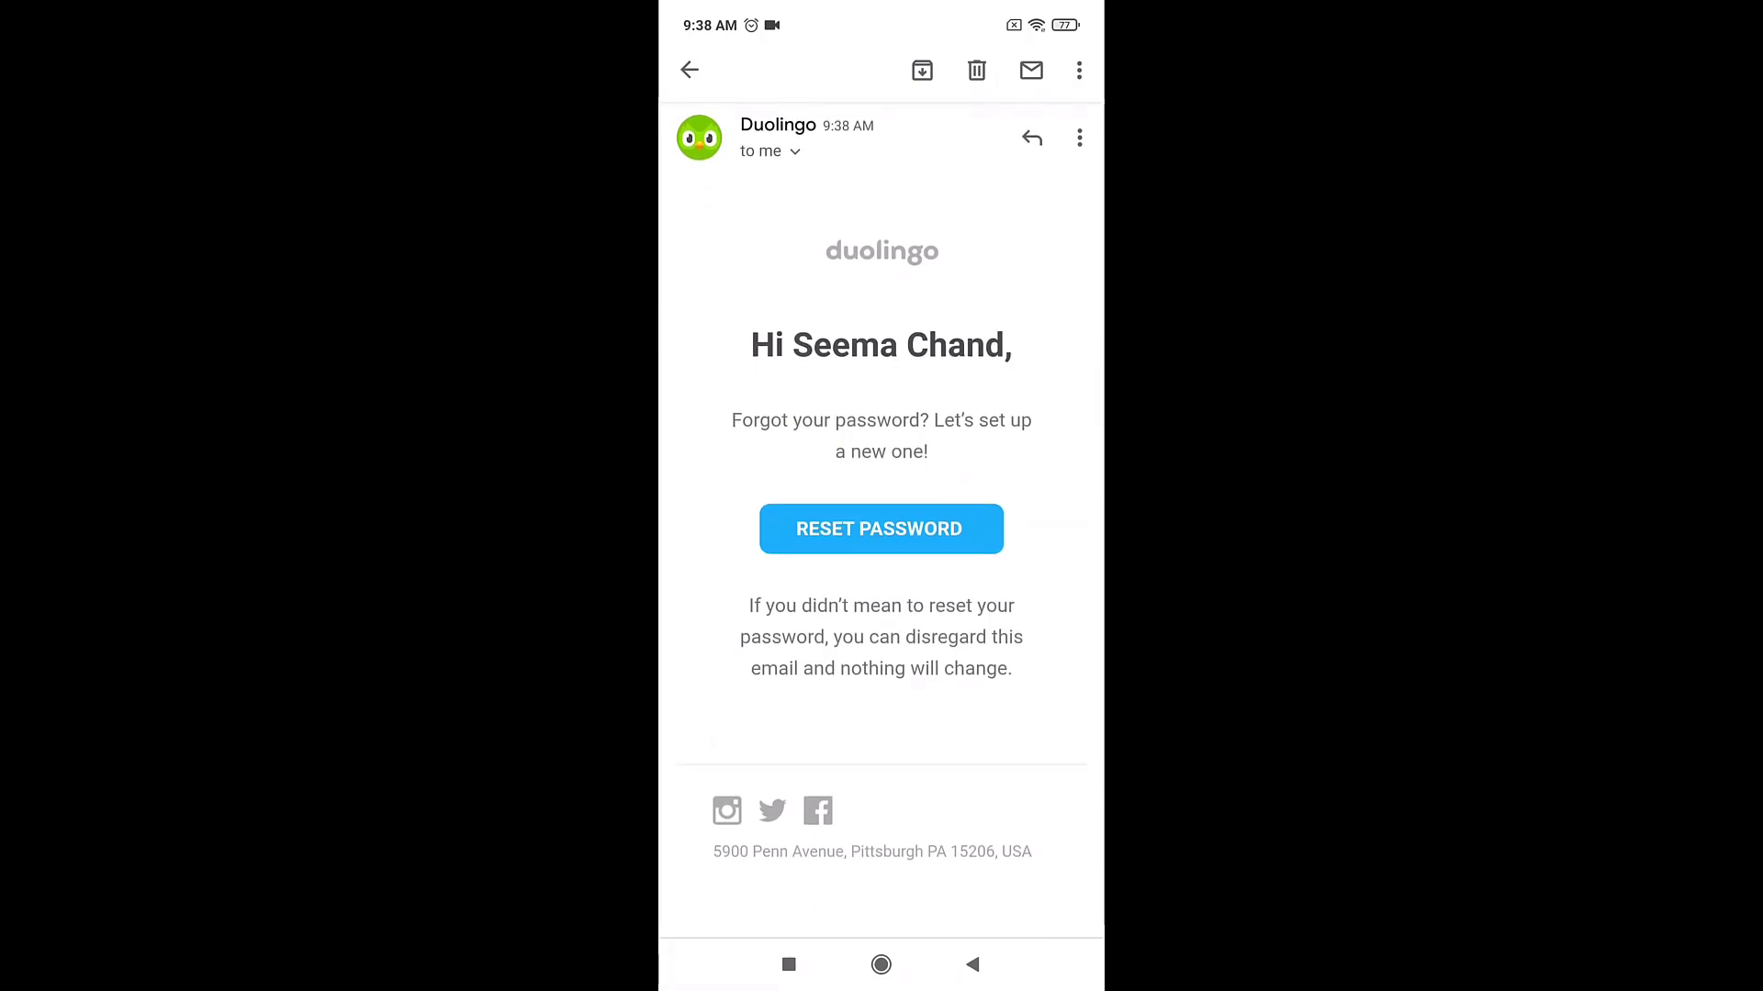
{"action": "left_click", "coordinate": [881, 529]}
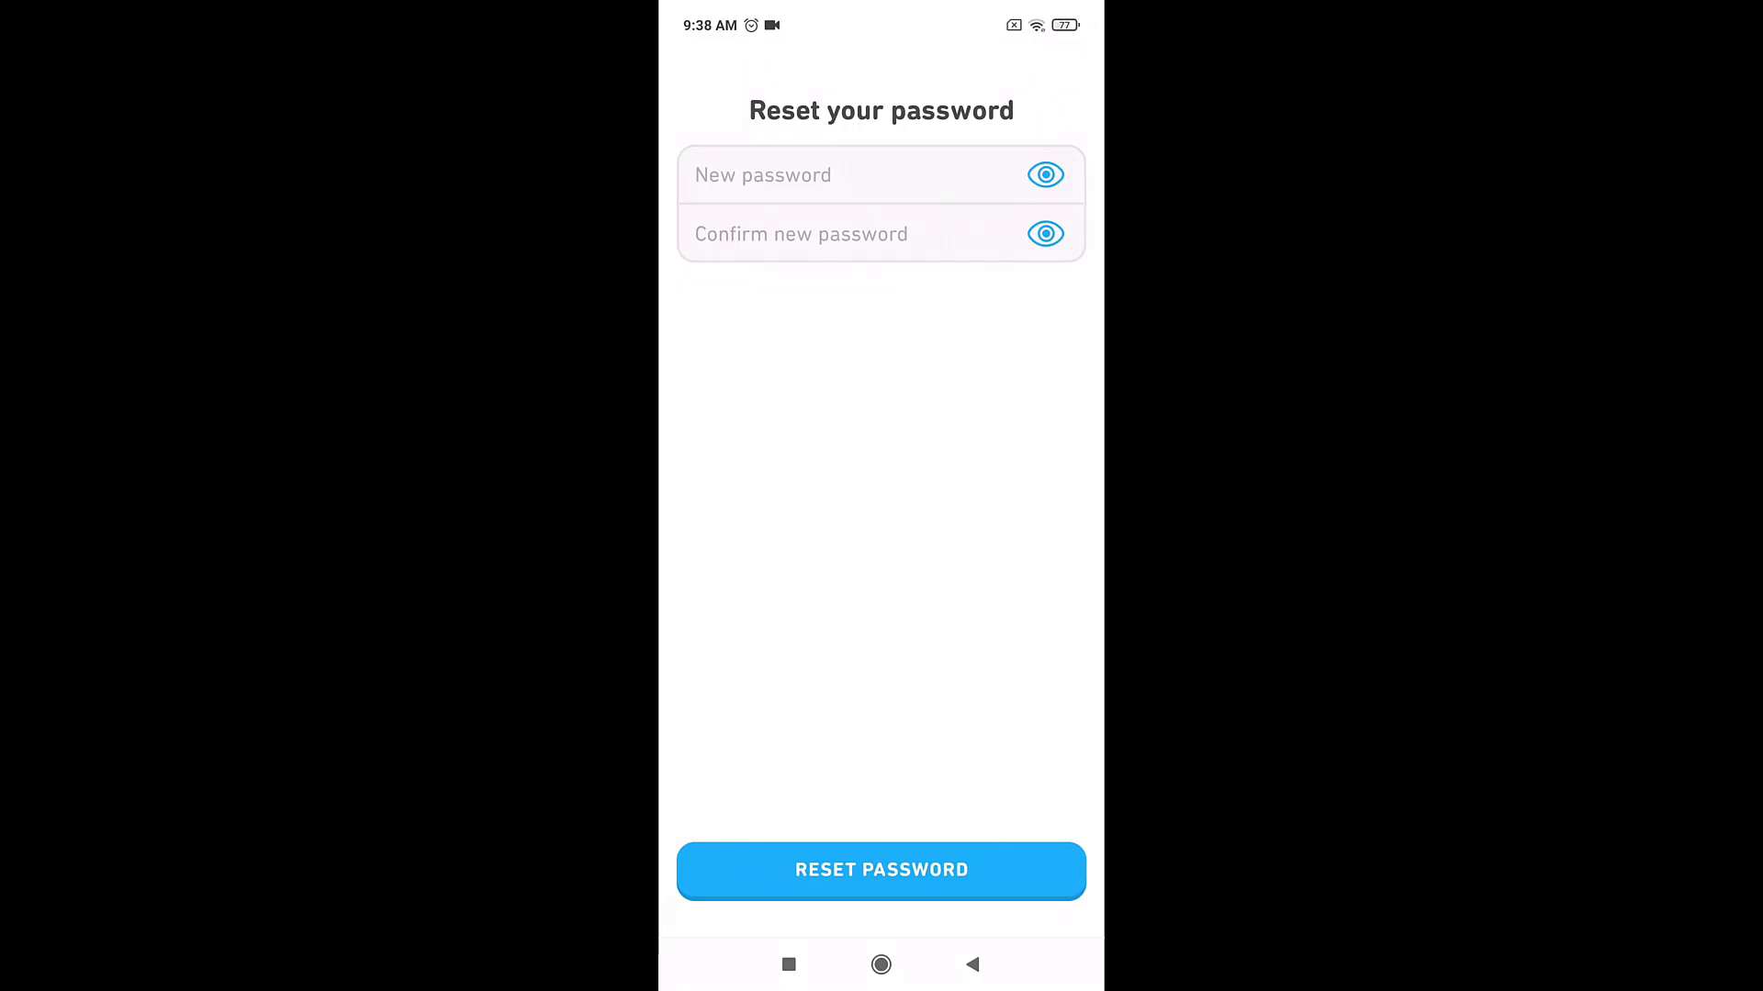
- Enter and confirm the new password and submit it so Duolingo reports it updated
{"action": "type", "text": "h"}
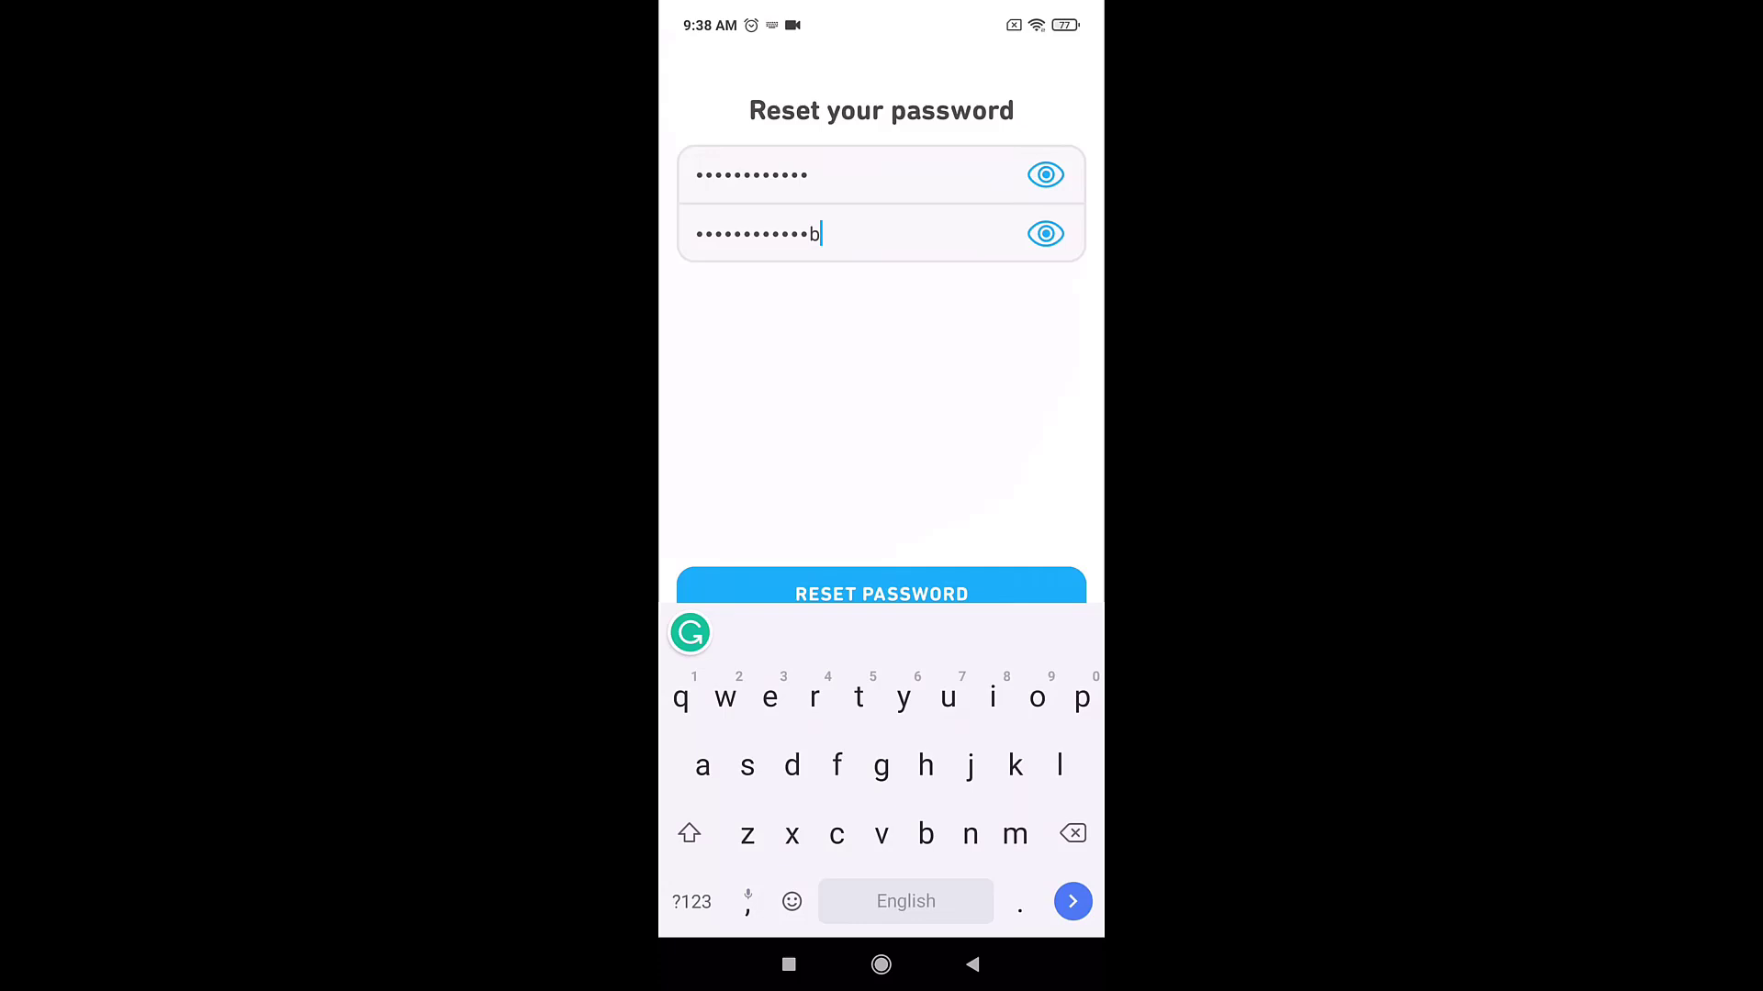
{"action": "key", "text": "Backspace"}
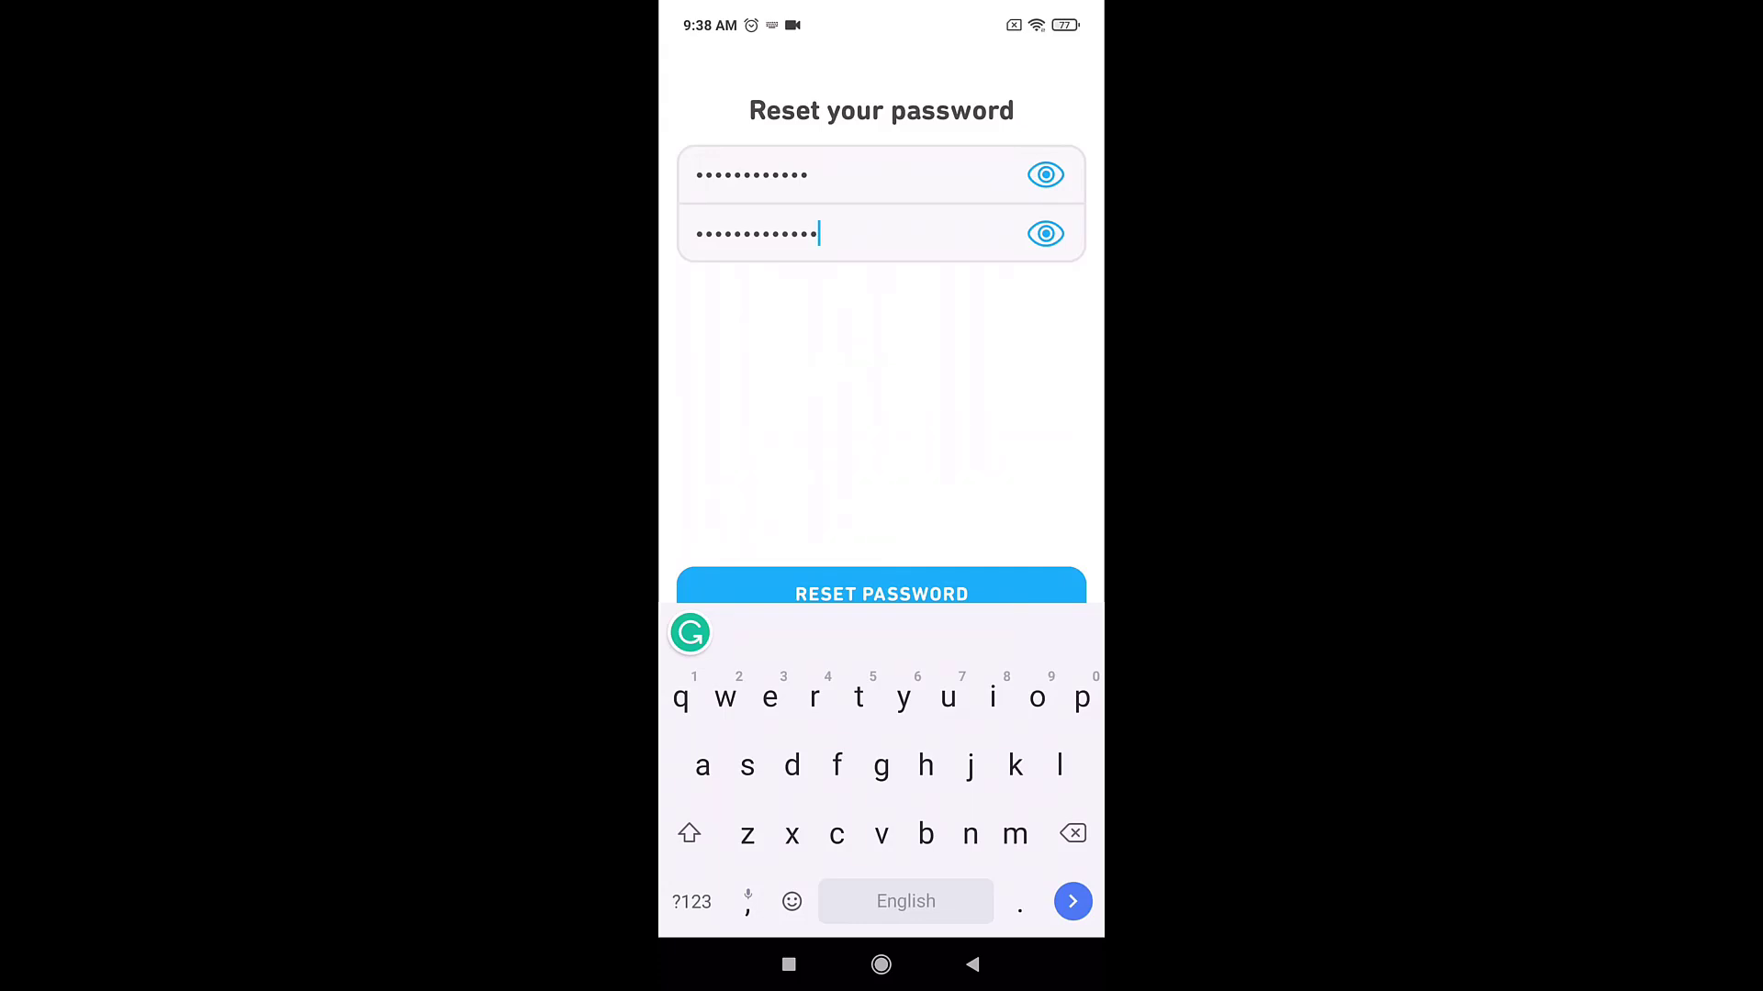
{"action": "left_click", "coordinate": [881, 595]}
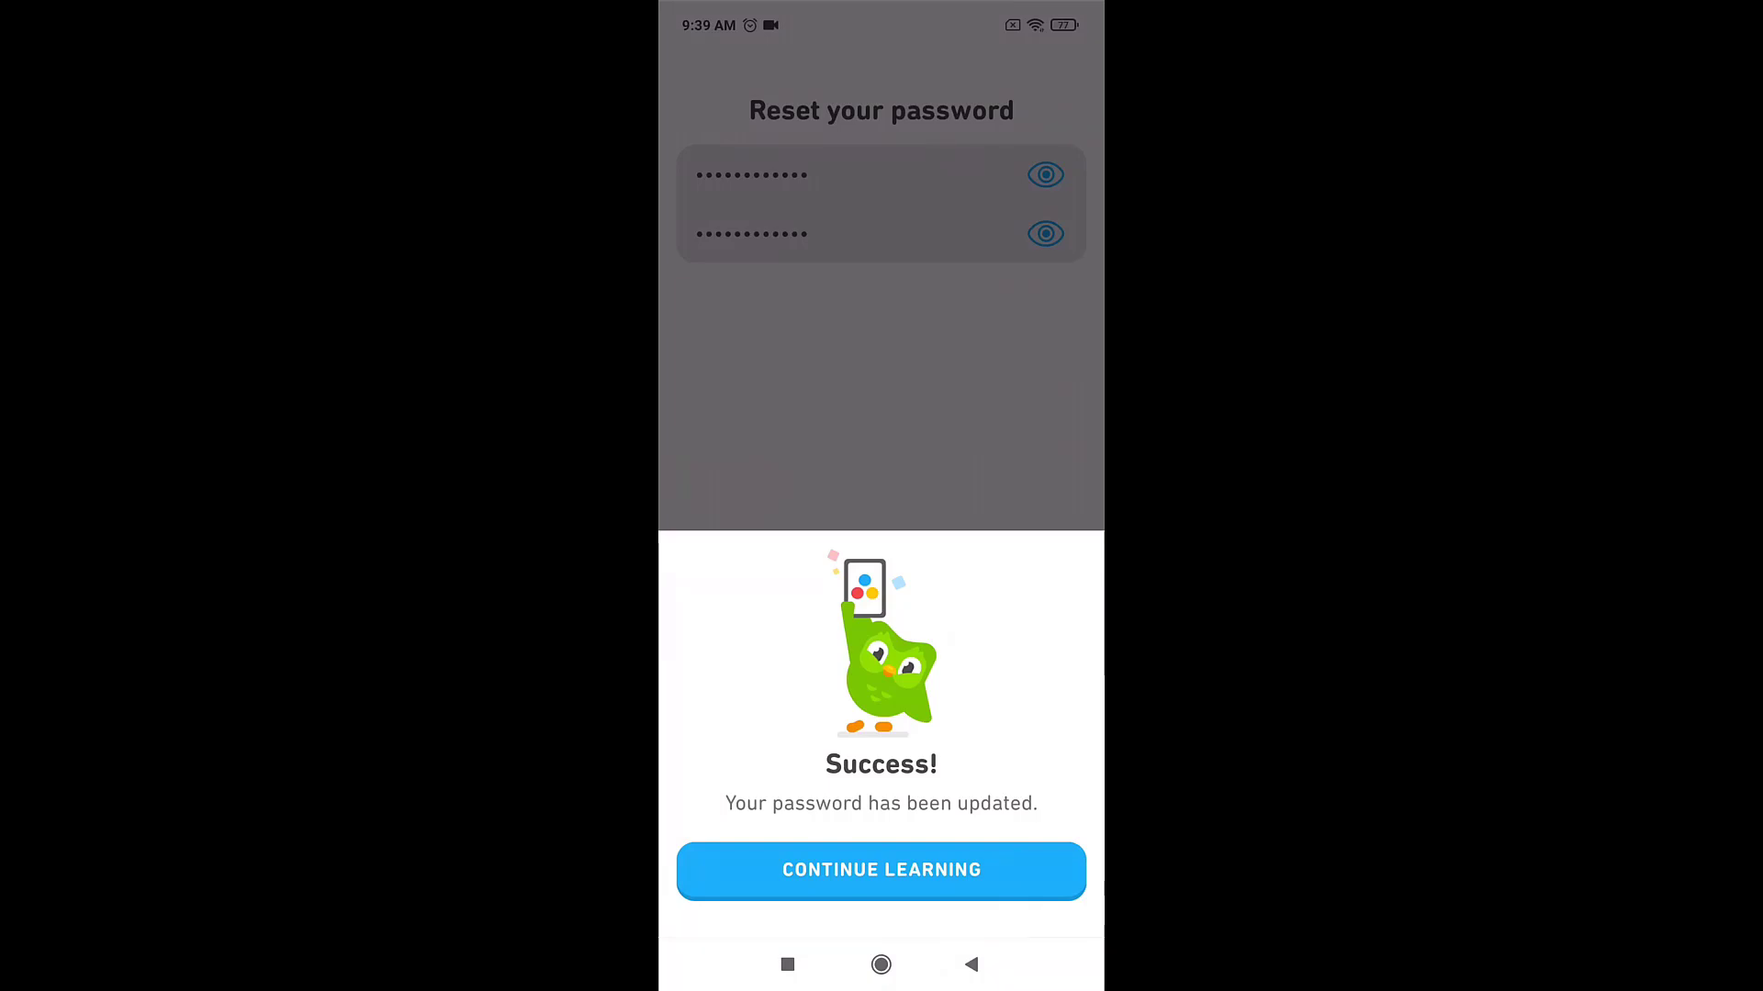
- Continue learning past the success message and view the profile with its statistics
{"action": "left_click", "coordinate": [882, 870]}
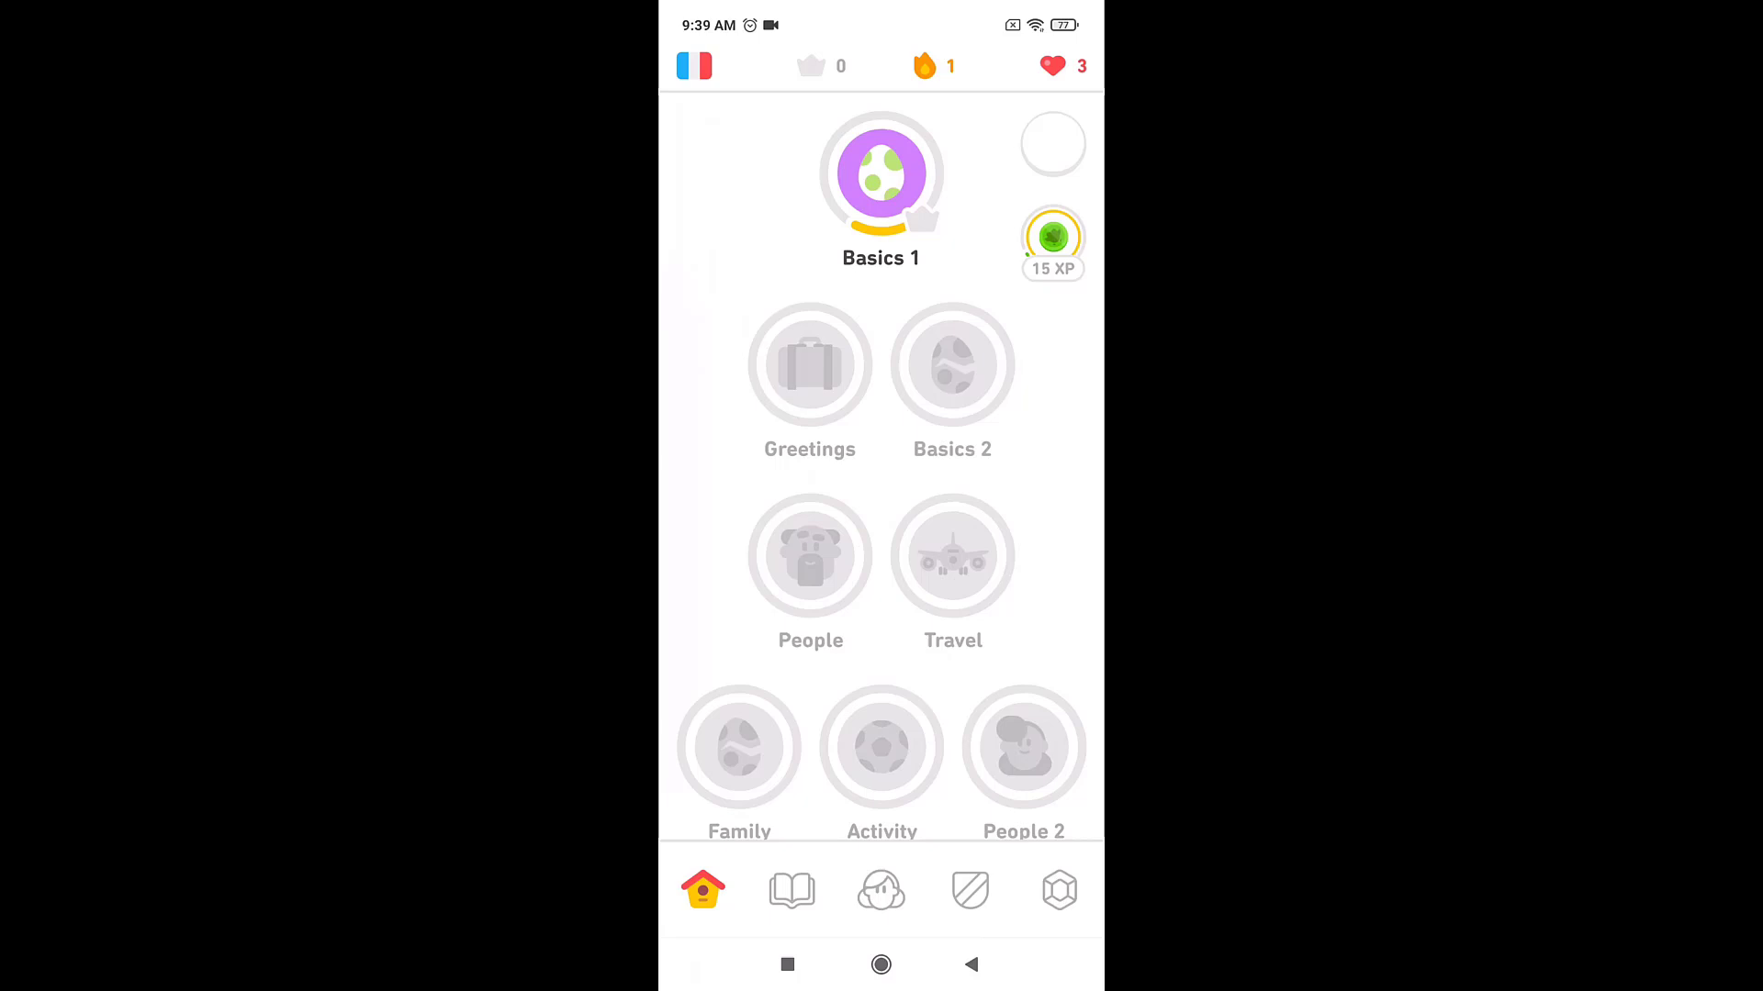
{"action": "left_click", "coordinate": [881, 890]}
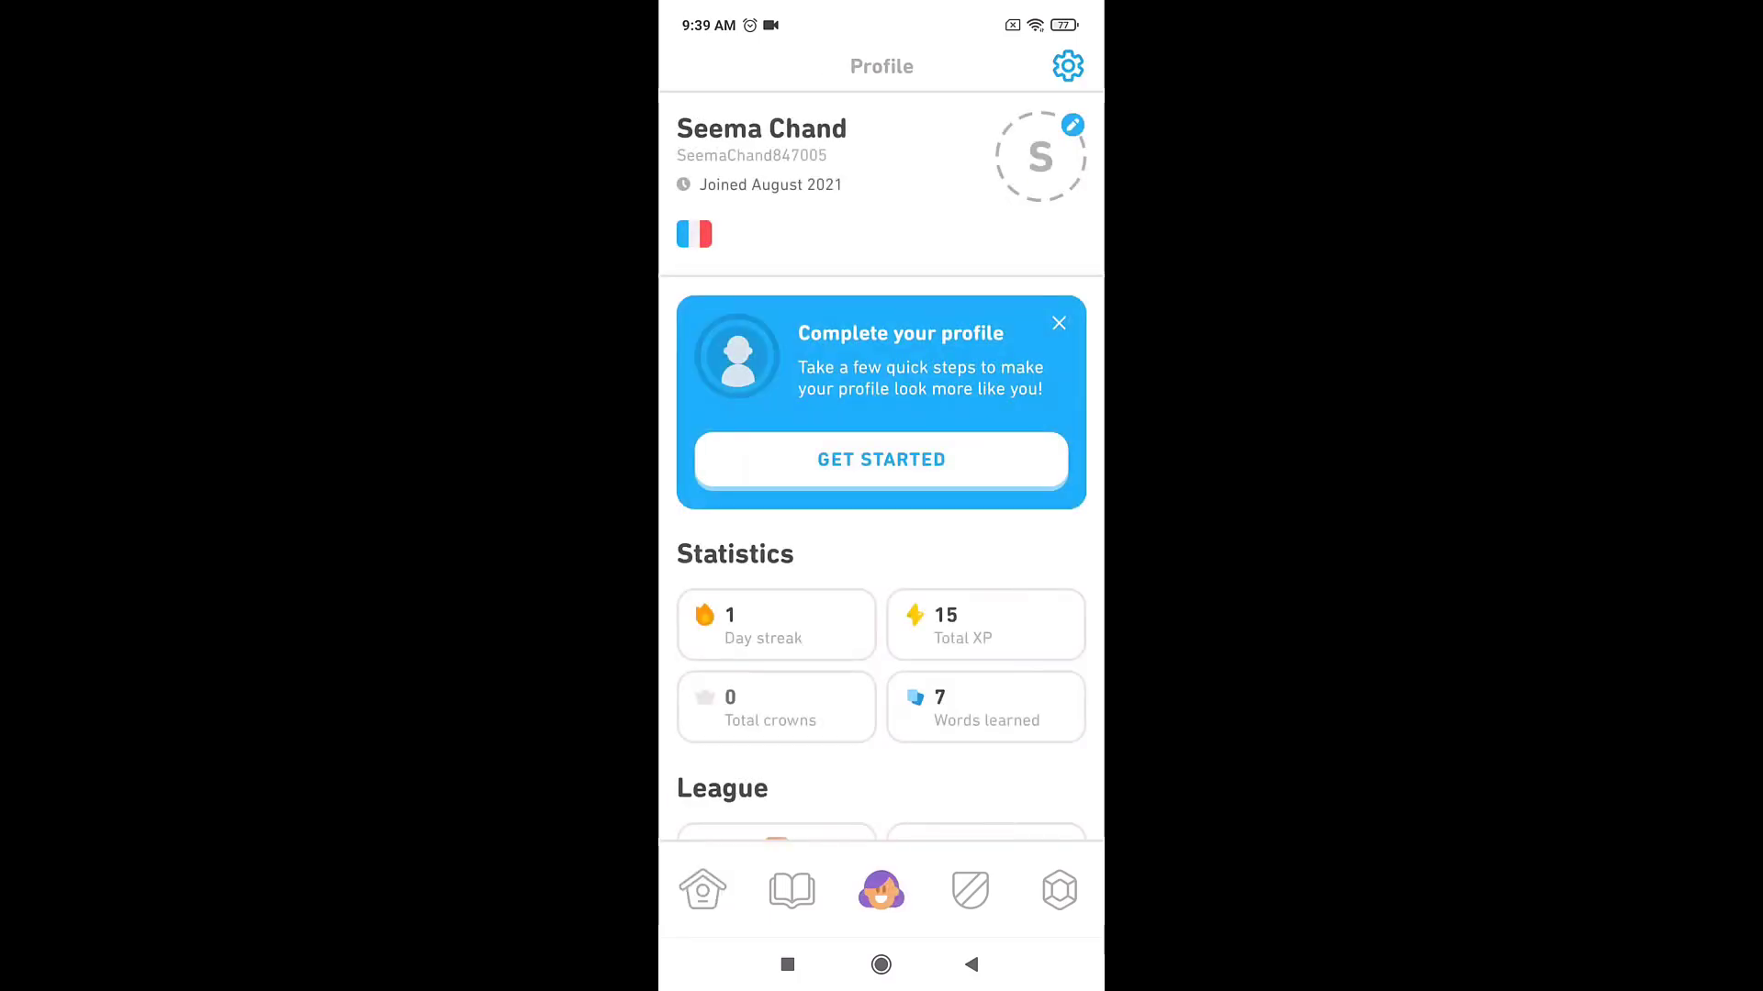